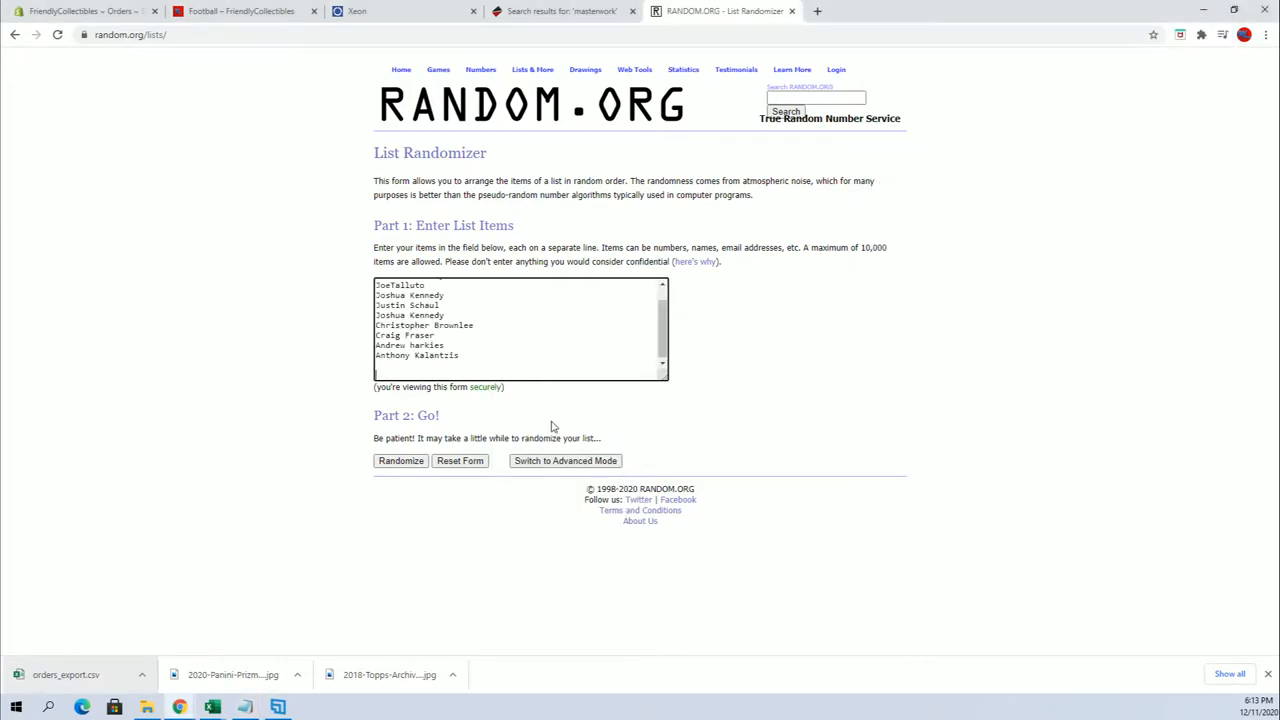
{"action": "left_click", "coordinate": [400, 460]}
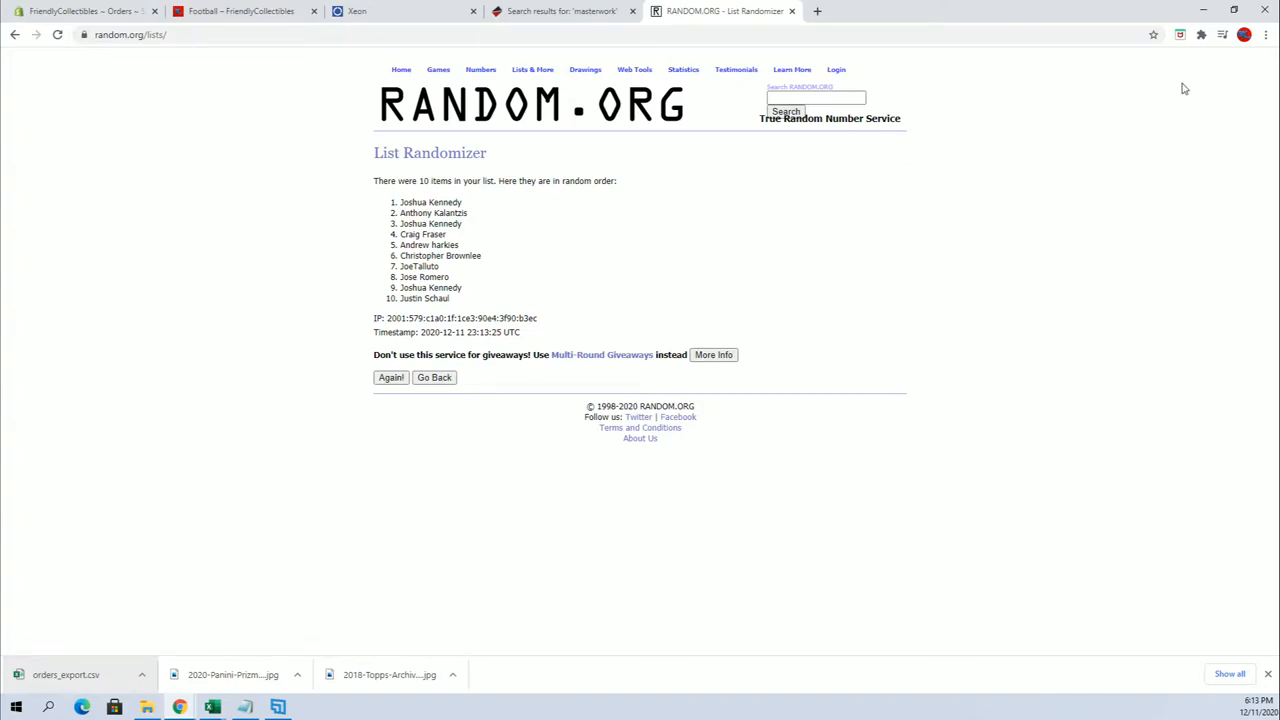
{"action": "left_click", "coordinate": [1266, 34]}
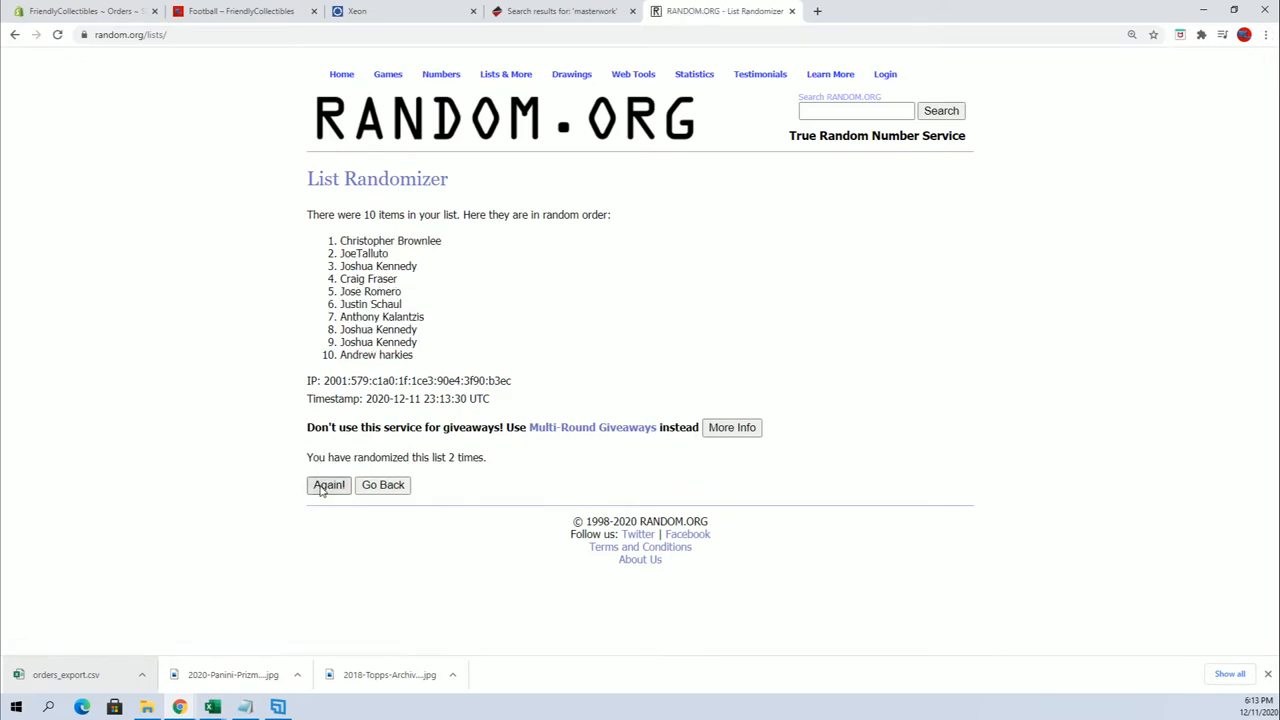
{"action": "left_click", "coordinate": [328, 486]}
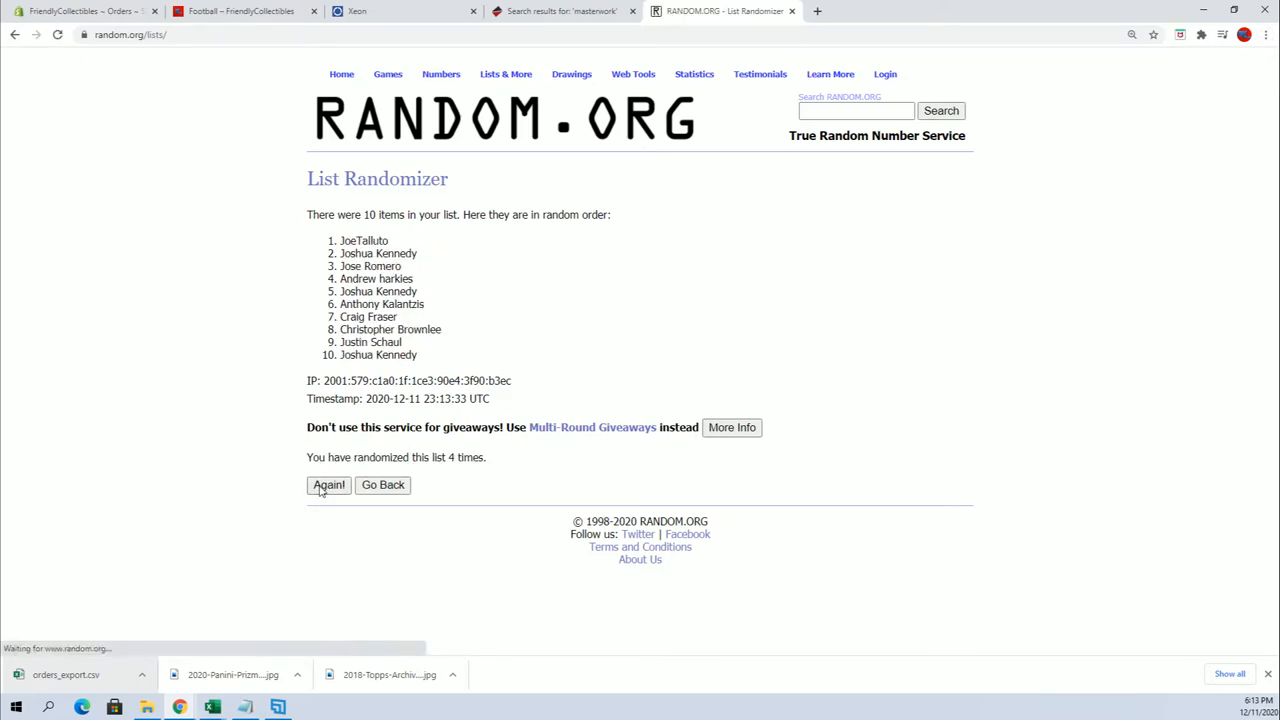
{"action": "left_click", "coordinate": [328, 484]}
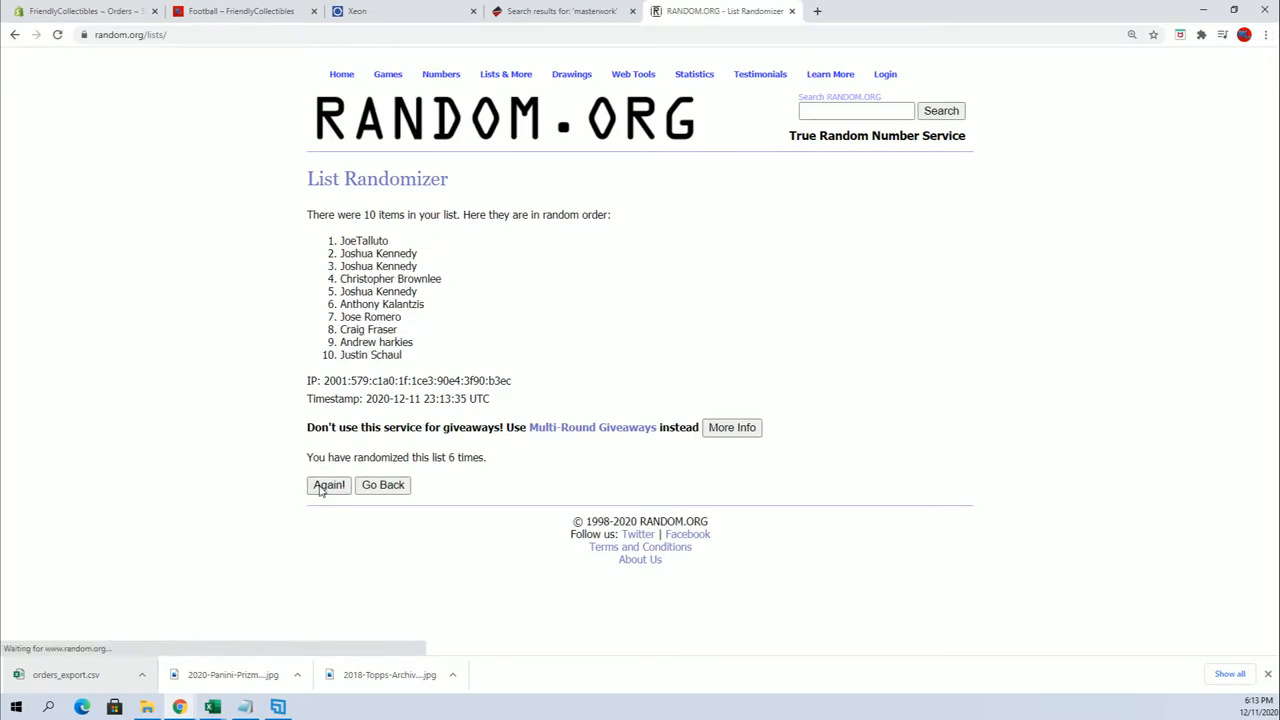
{"action": "left_click", "coordinate": [328, 484]}
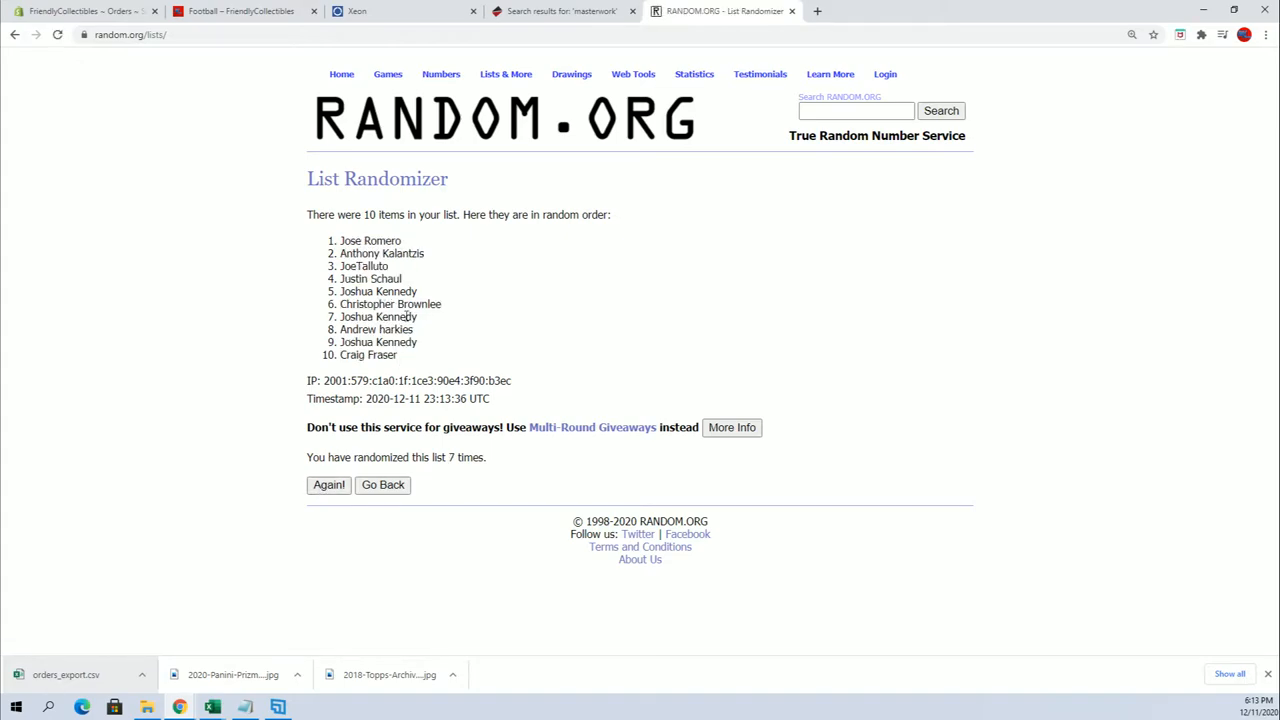
{"action": "double_click", "coordinate": [370, 240]}
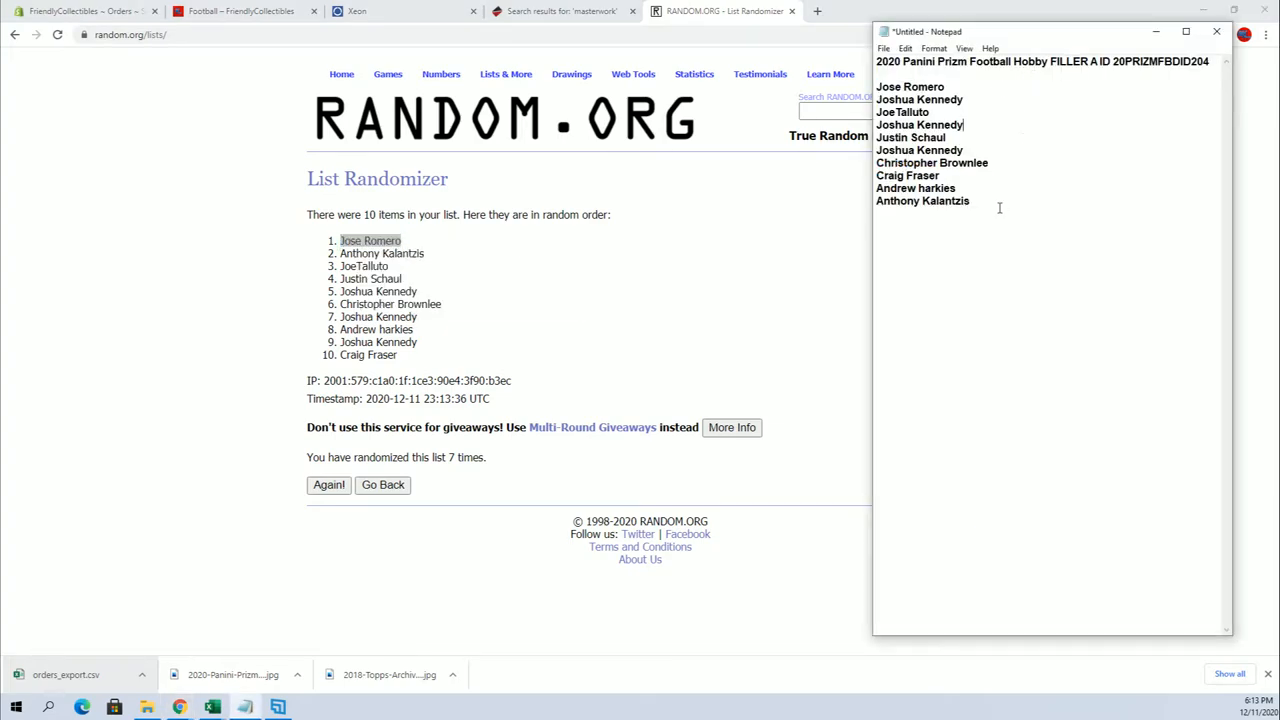
Step: Keep only Jose Romero under the filler break heading, then show the FriendlyCollectibles Football listings
{"action": "key", "text": "ctrl+a"}
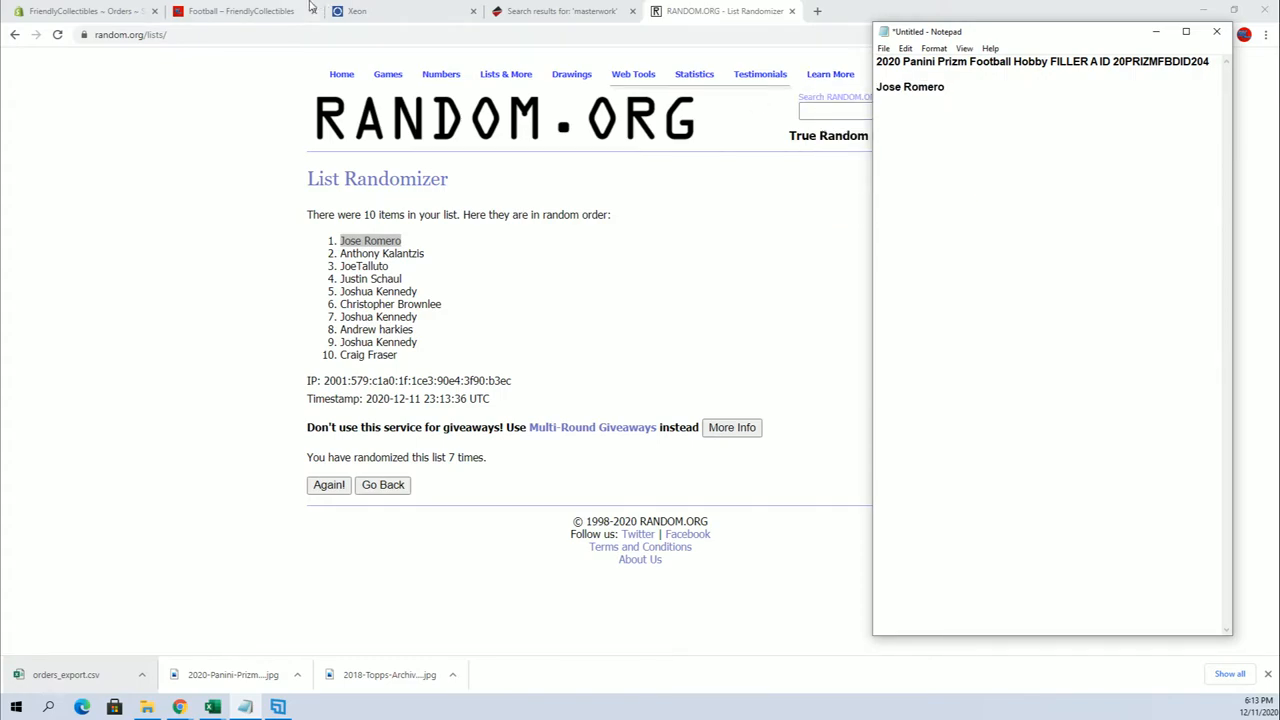
{"action": "left_click", "coordinate": [240, 12]}
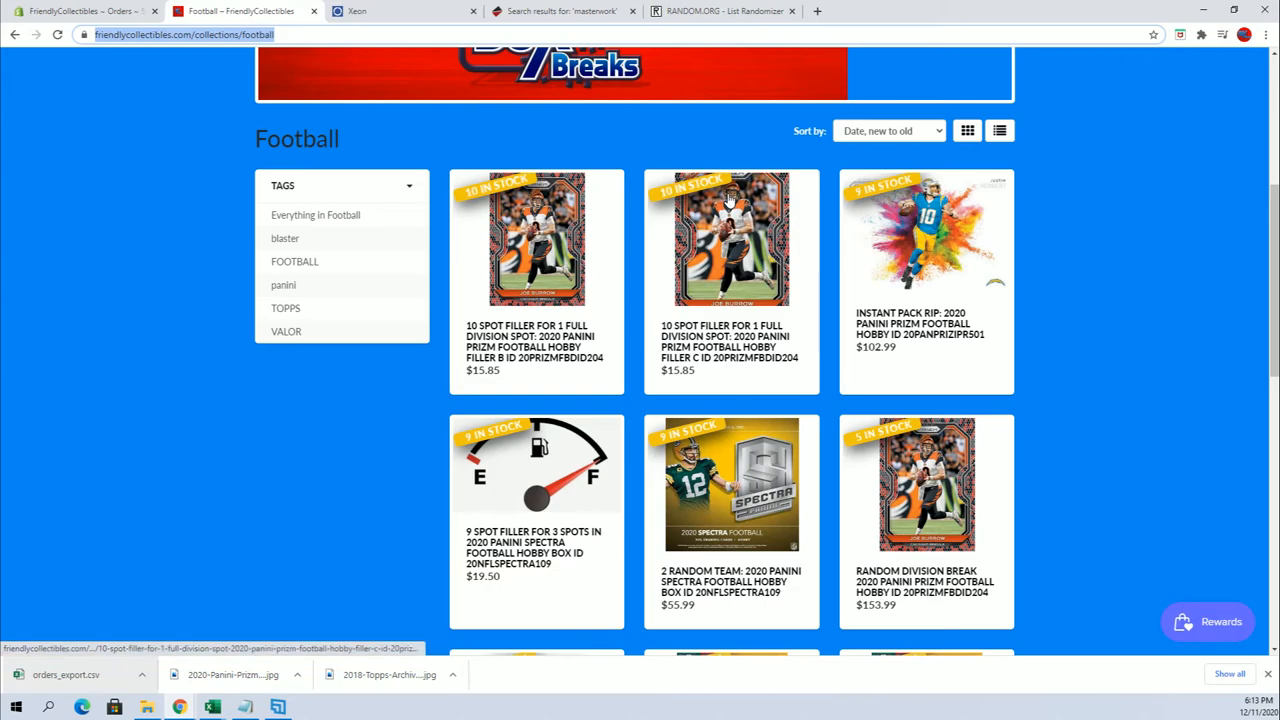
{"action": "scroll", "scroll_direction": "down", "scroll_amount": 3}
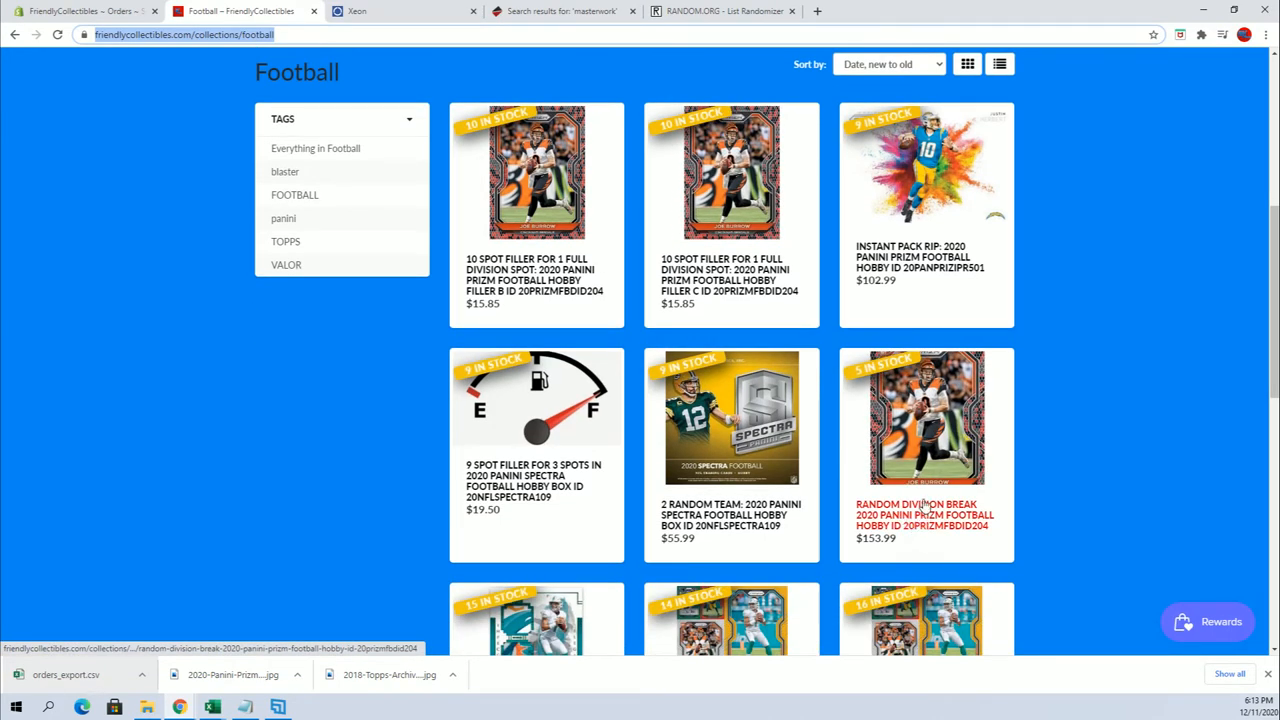